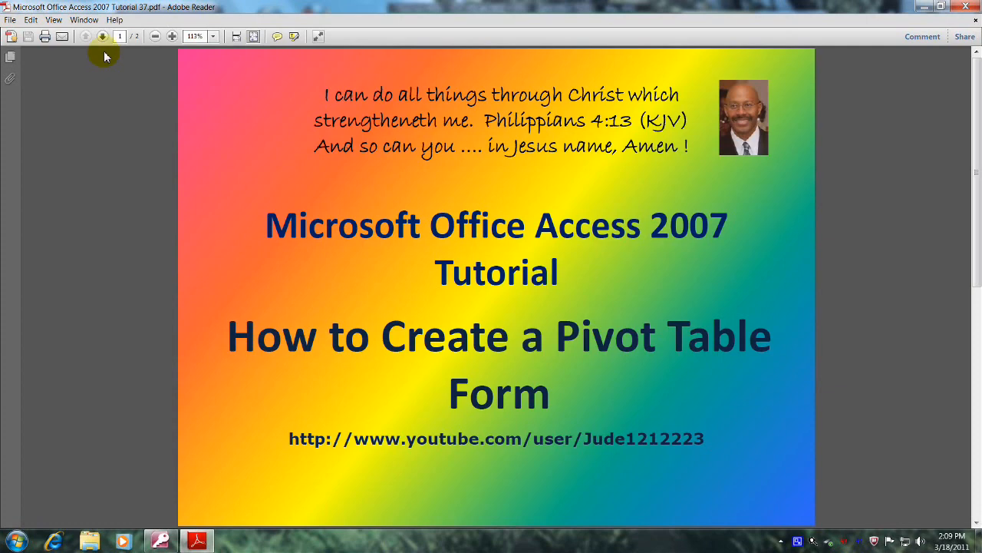
# Step: Advance to the Objectives page listing the database, table, pivot fields and form name
pyautogui.click(86, 36)
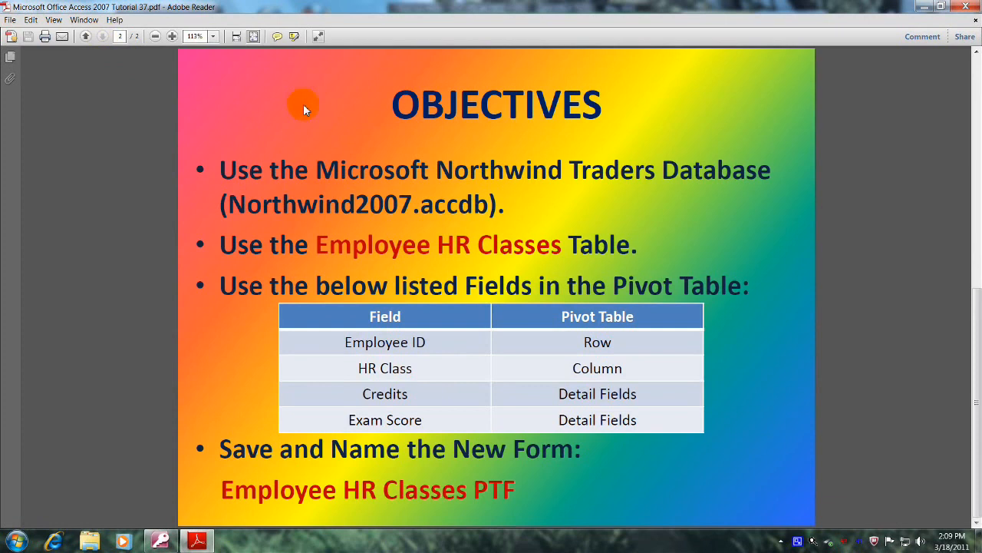
pyautogui.moveTo(528, 110)
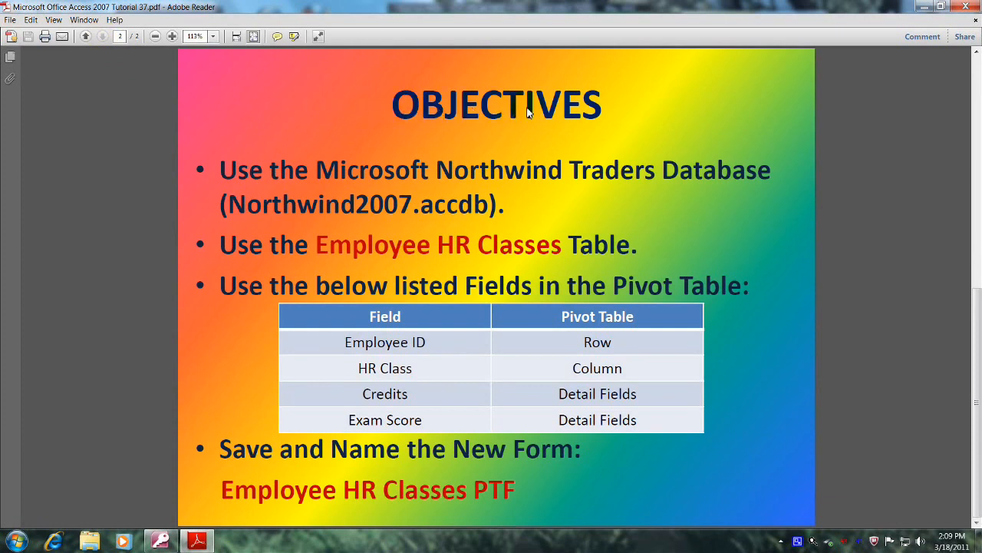
pyautogui.moveTo(242, 182)
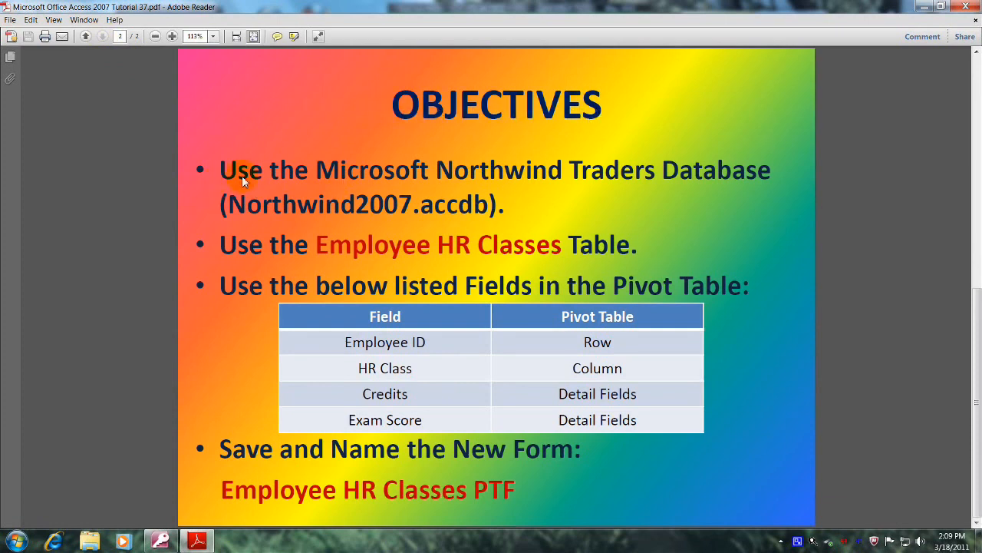
pyautogui.moveTo(703, 172)
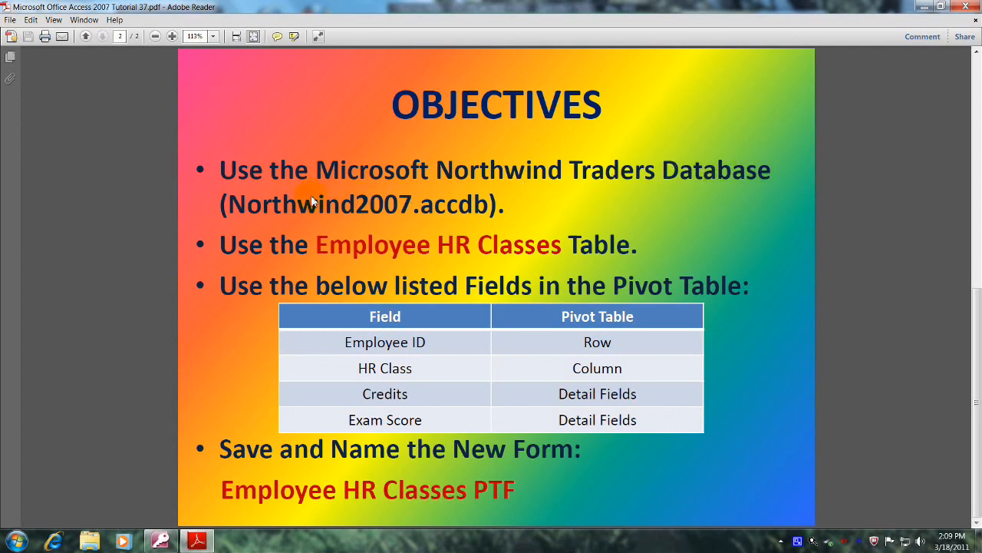
pyautogui.moveTo(341, 212)
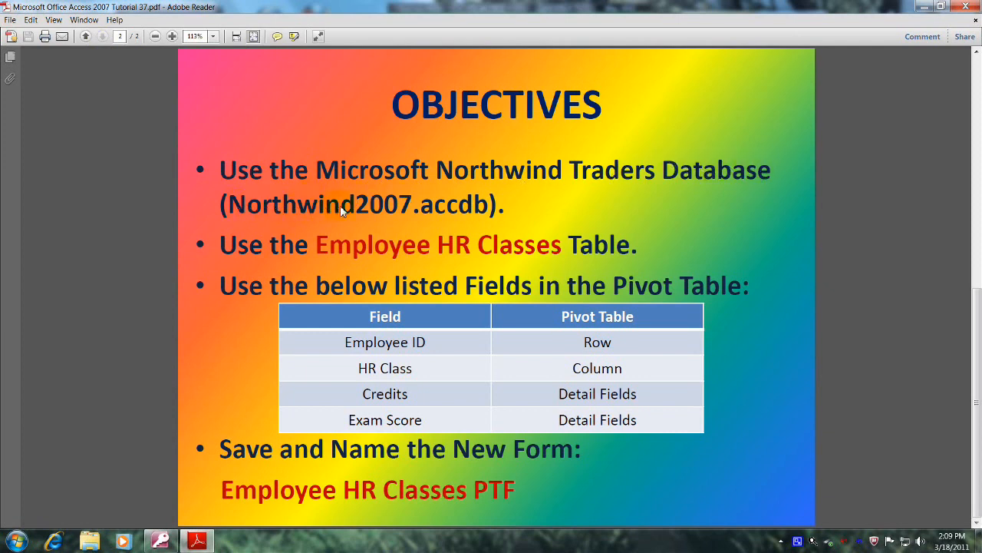
pyautogui.moveTo(454, 213)
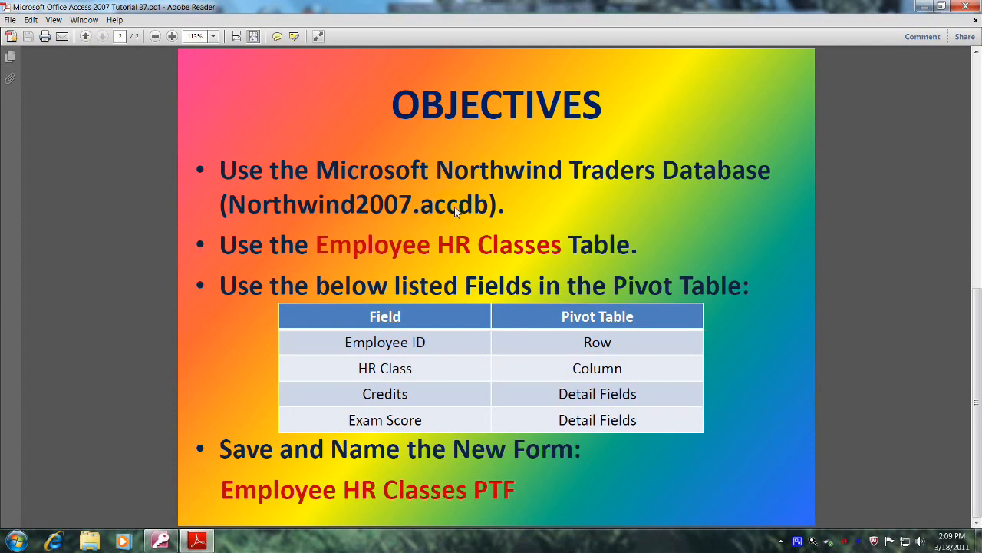
pyautogui.moveTo(244, 251)
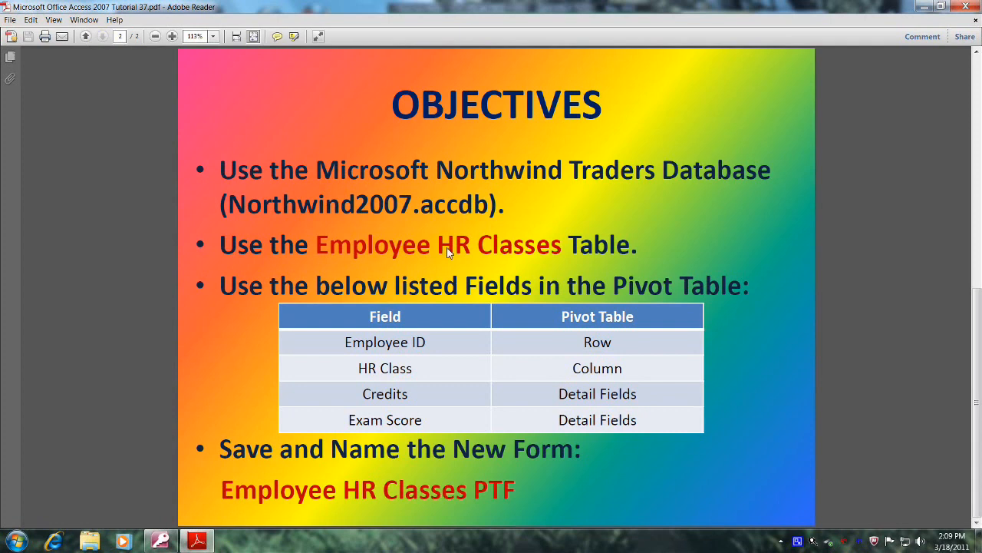
pyautogui.moveTo(413, 272)
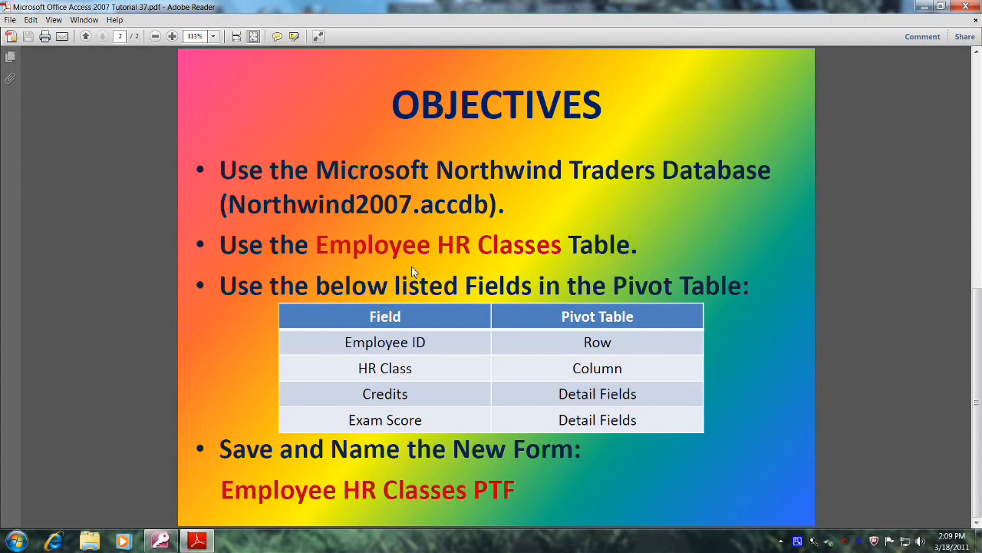
pyautogui.moveTo(521, 298)
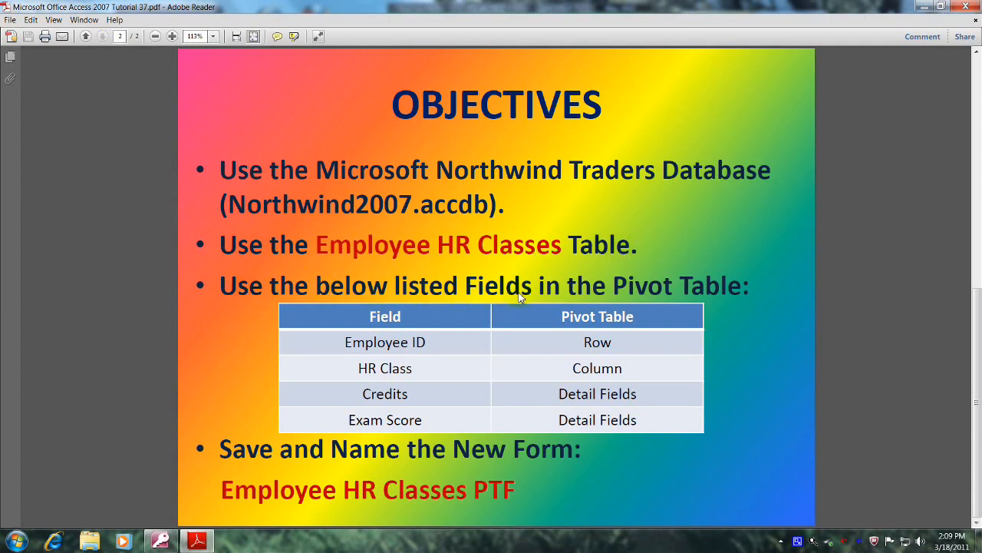
pyautogui.moveTo(182, 310)
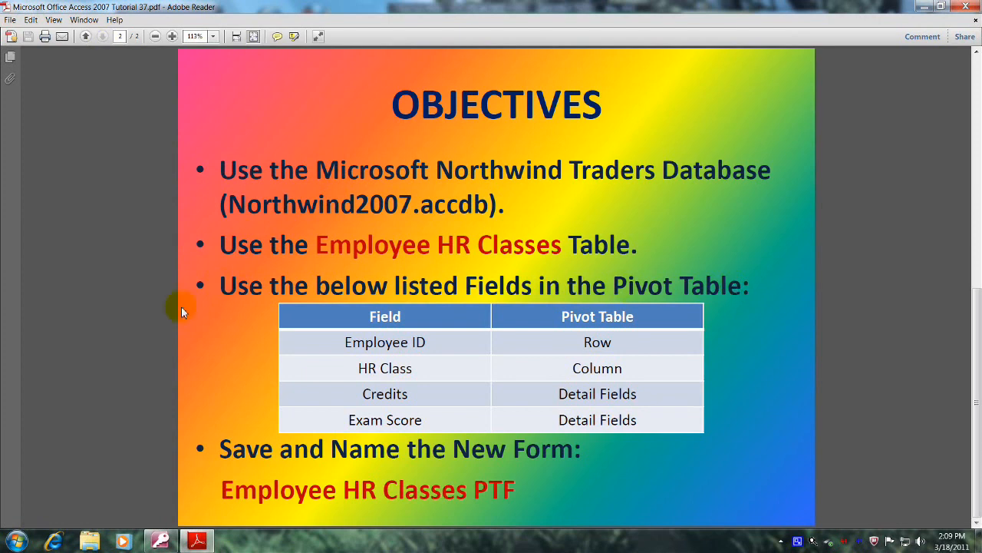
pyautogui.moveTo(550, 347)
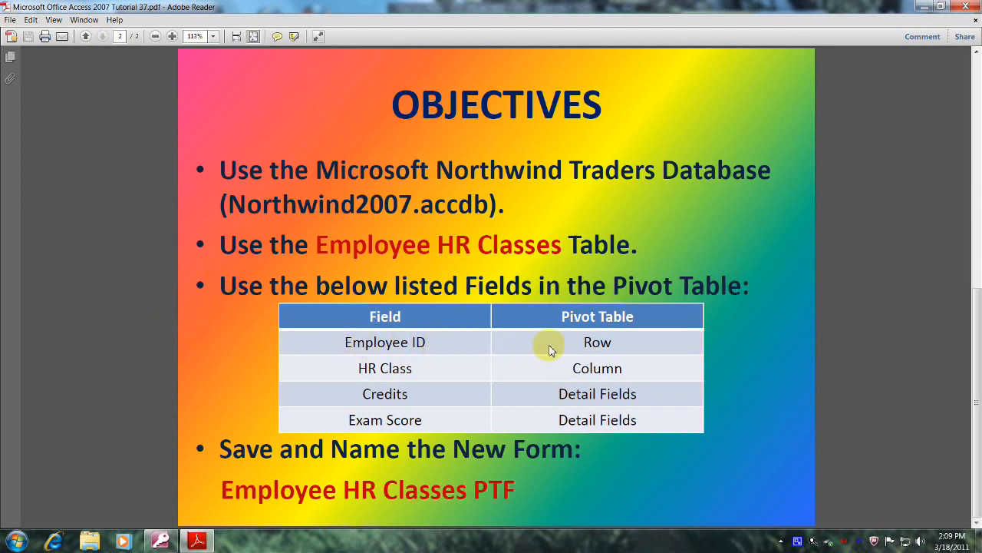
pyautogui.moveTo(367, 368)
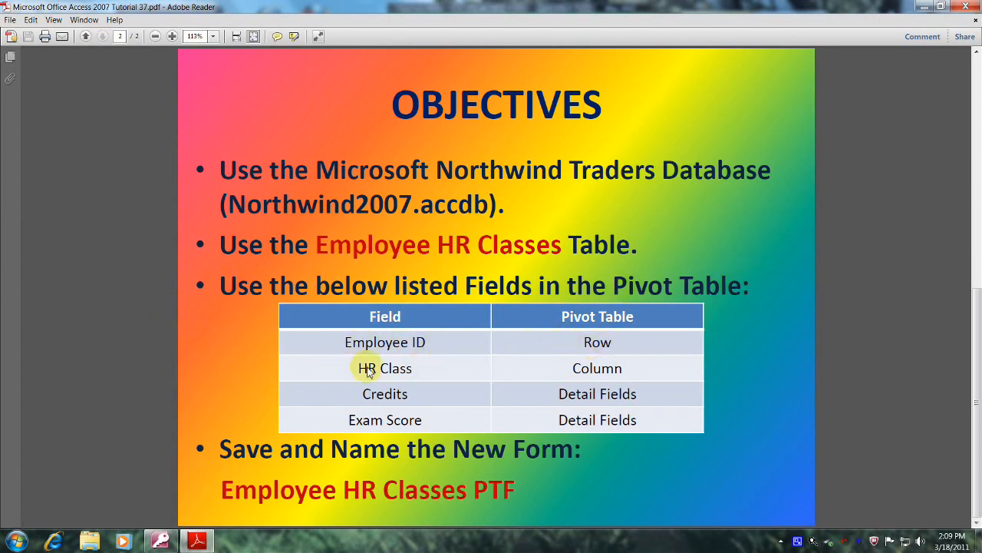
pyautogui.moveTo(585, 376)
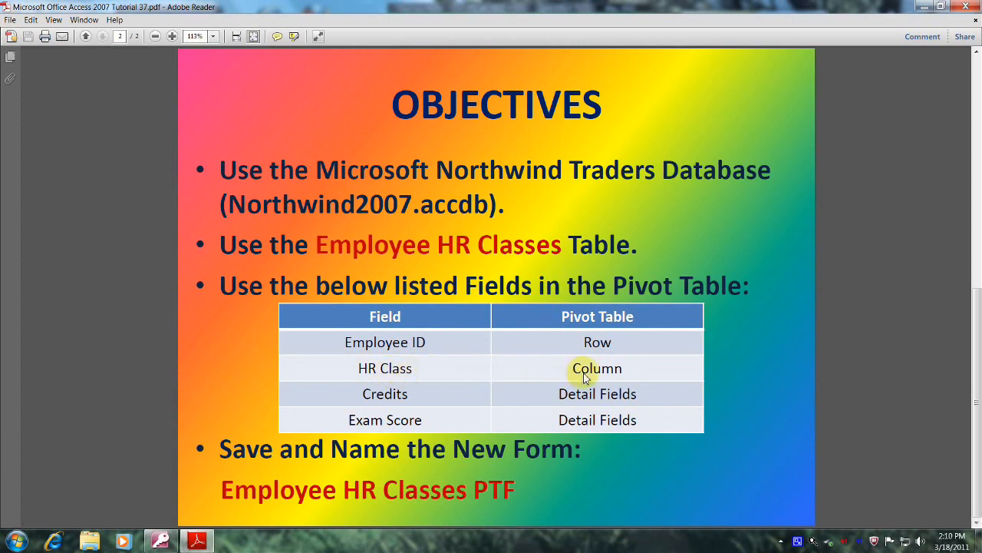
pyautogui.moveTo(369, 397)
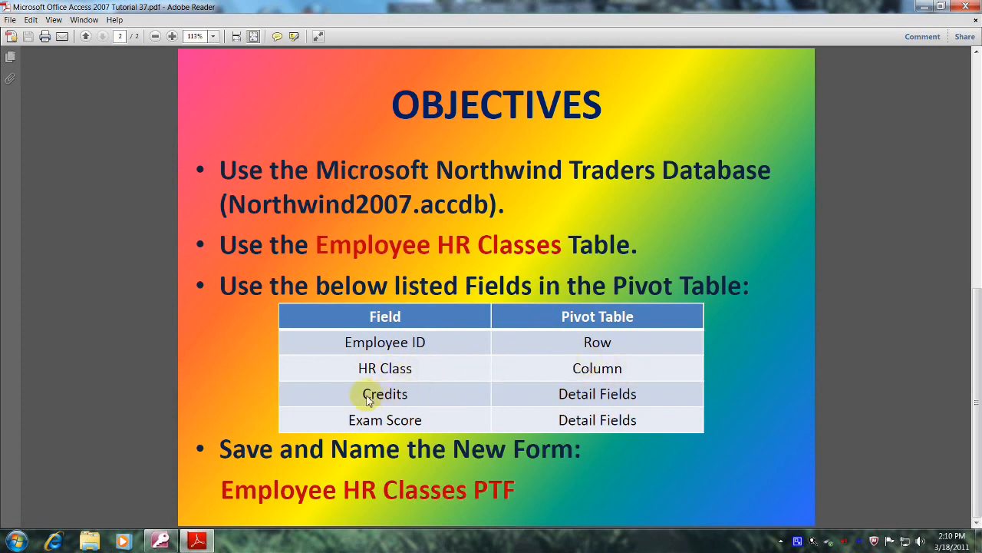
pyautogui.moveTo(622, 402)
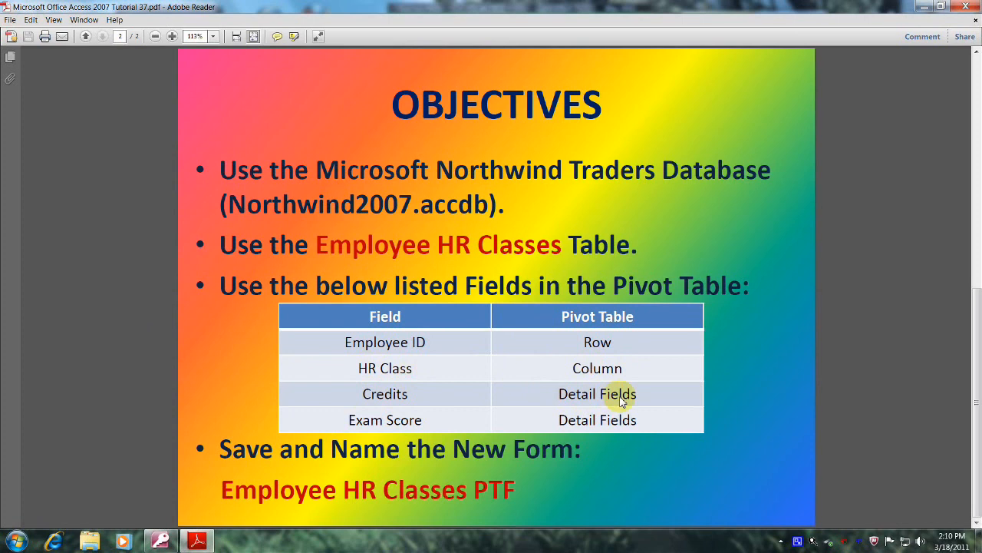
pyautogui.moveTo(365, 421)
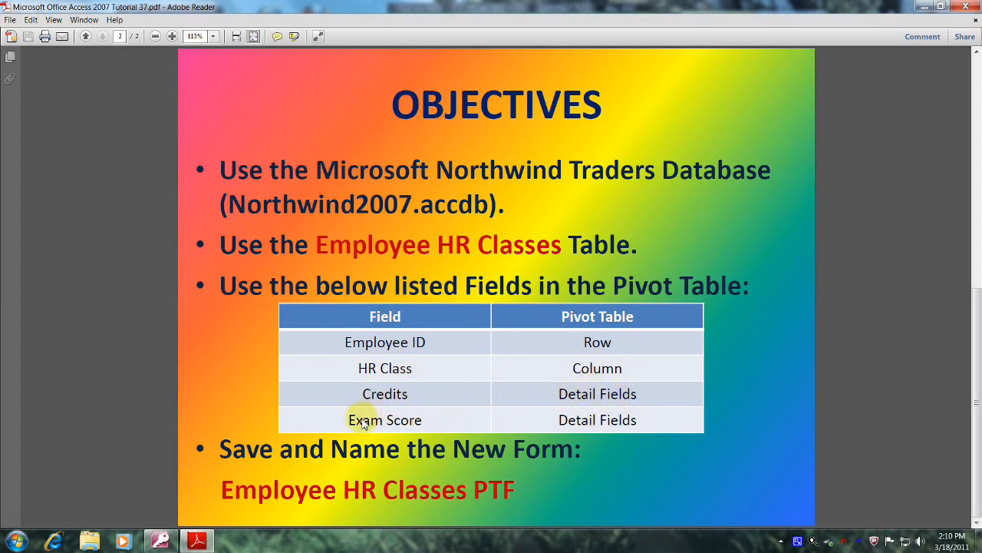
pyautogui.moveTo(597, 420)
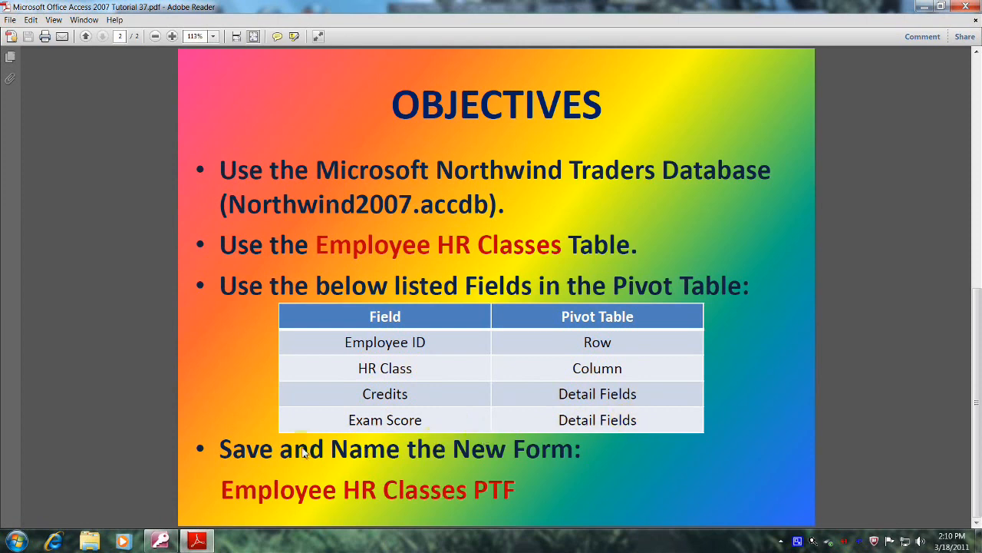
pyautogui.moveTo(525, 458)
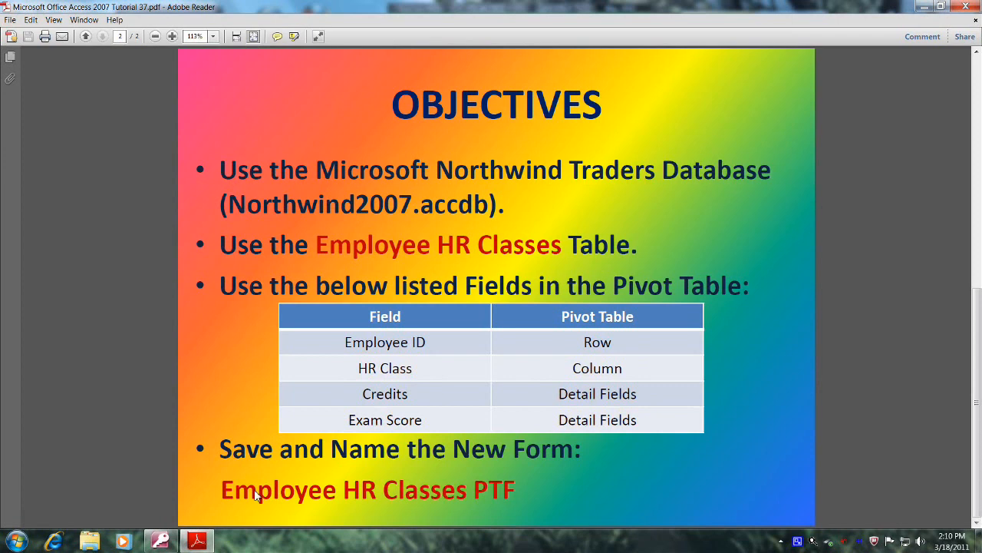
pyautogui.moveTo(206, 498)
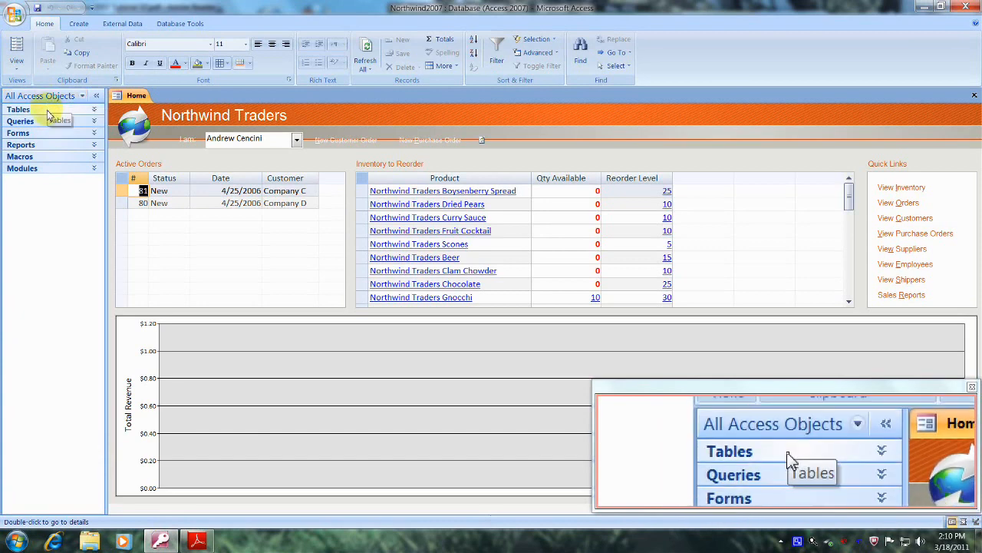
# Step: Expand the Tables group so Employee HR Classes appears in the Navigation Pane
pyautogui.click(18, 109)
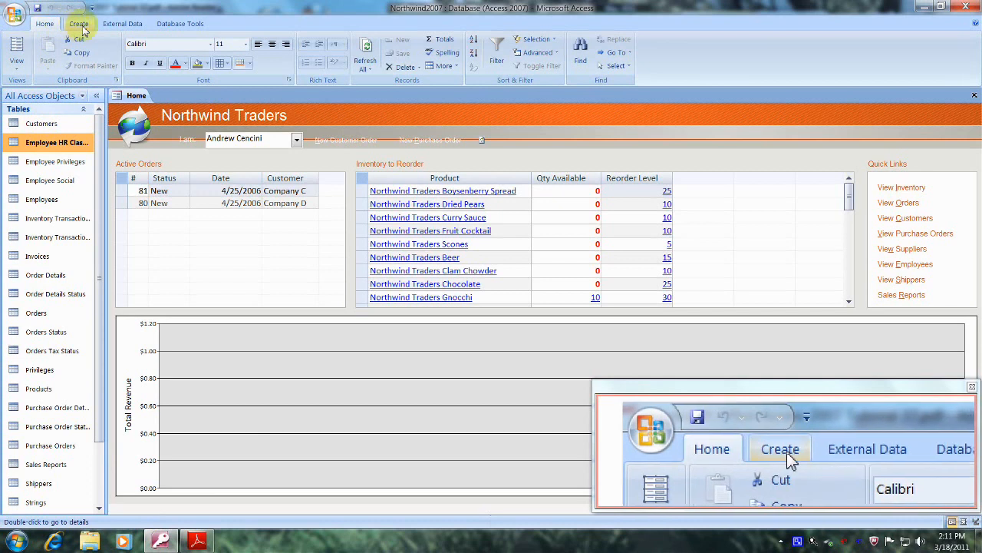
# Step: Show the More Forms list on the Create ribbon for the Employee HR Classes table
pyautogui.click(79, 23)
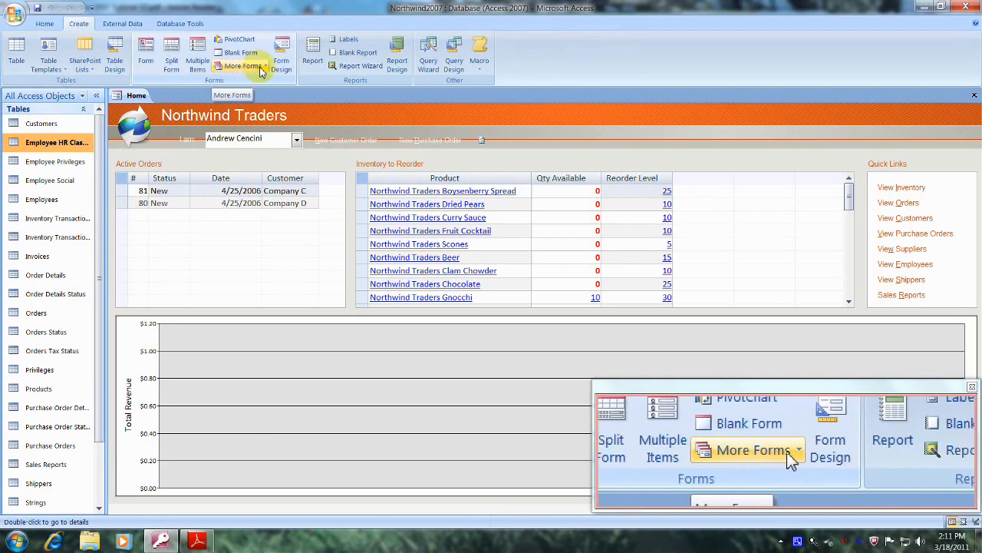
pyautogui.click(244, 65)
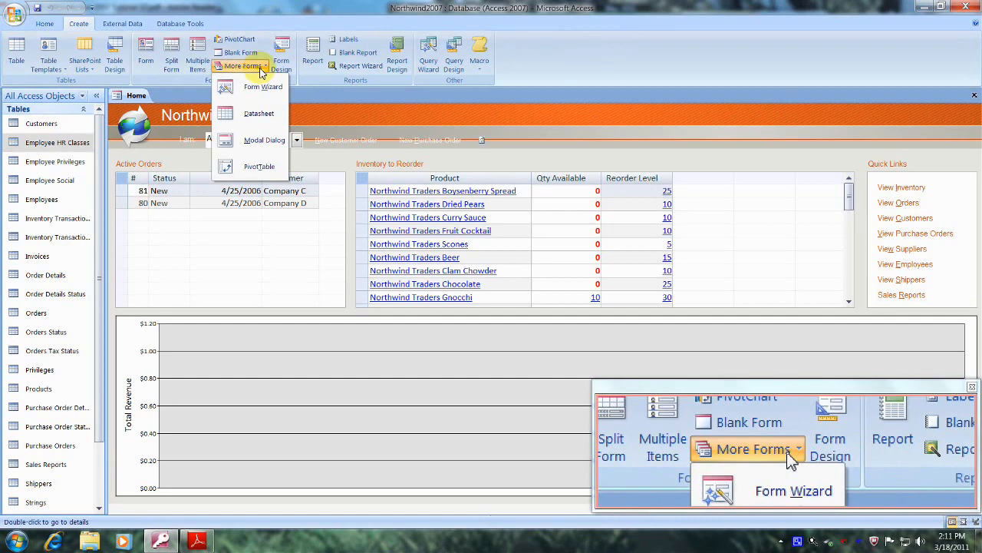
pyautogui.moveTo(258, 113)
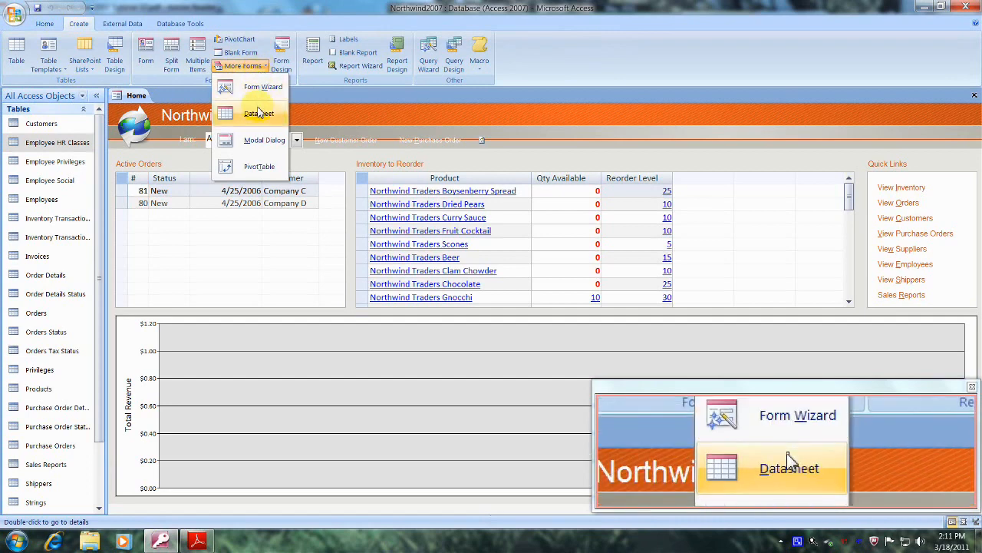
pyautogui.moveTo(258, 166)
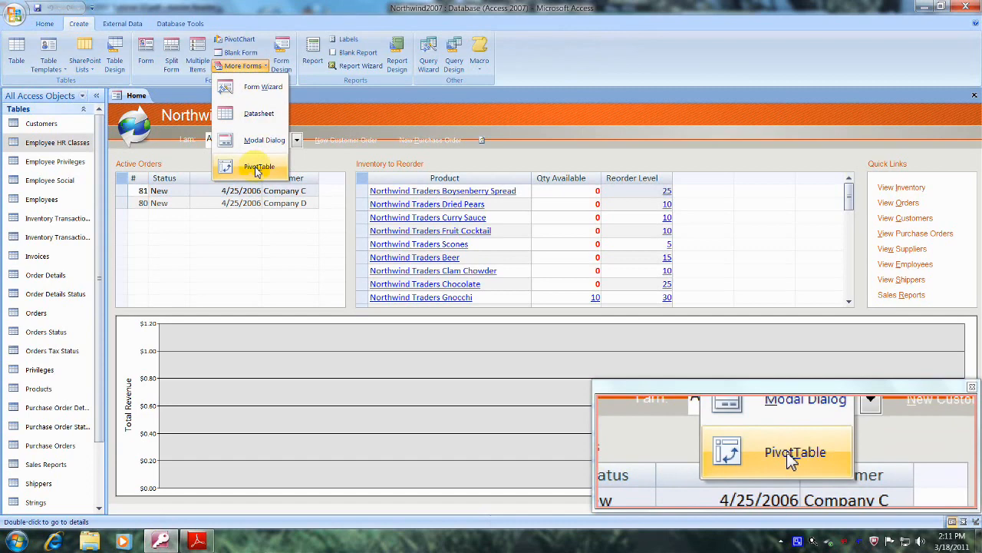
# Step: Create a blank PivotTable form from the Employee HR Classes table
pyautogui.click(258, 166)
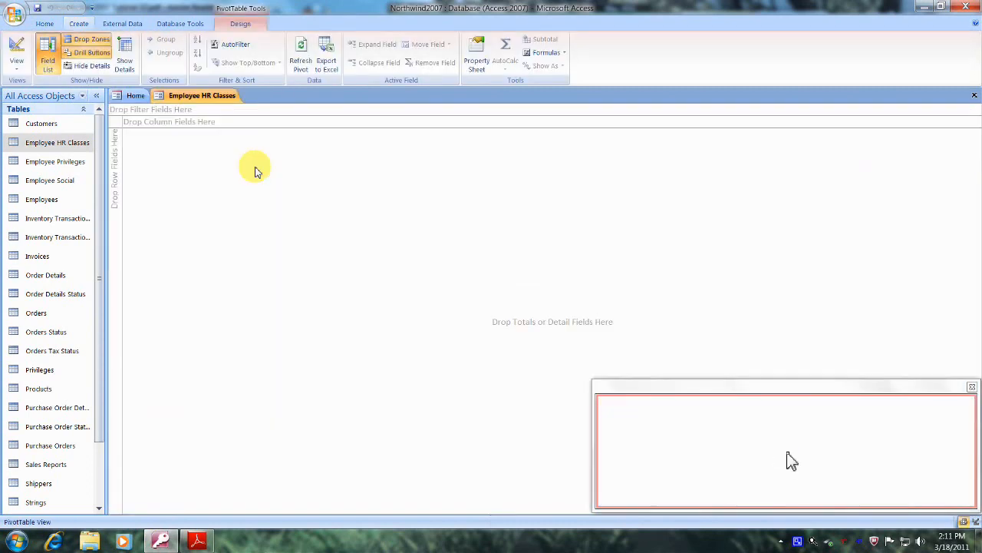
pyautogui.moveTo(506, 223)
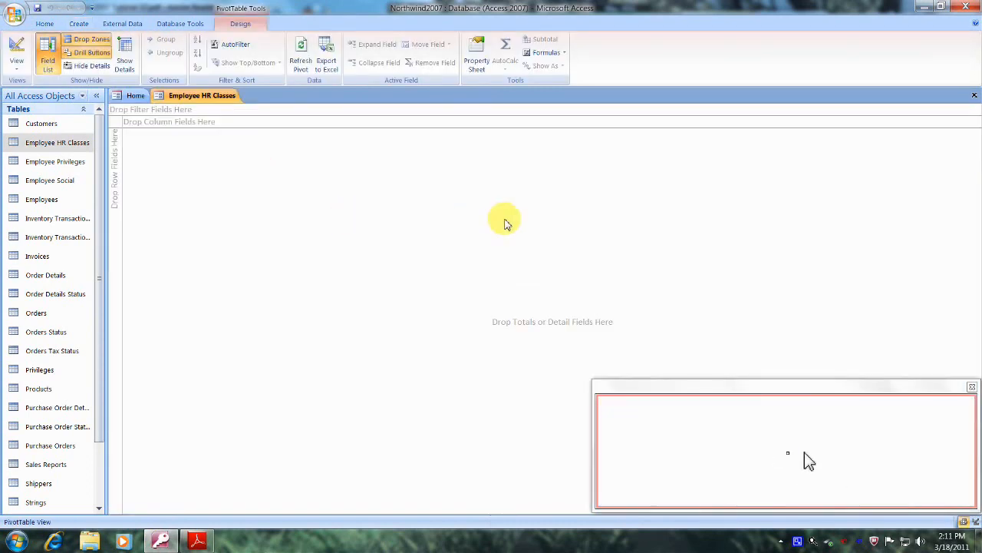
pyautogui.moveTo(606, 218)
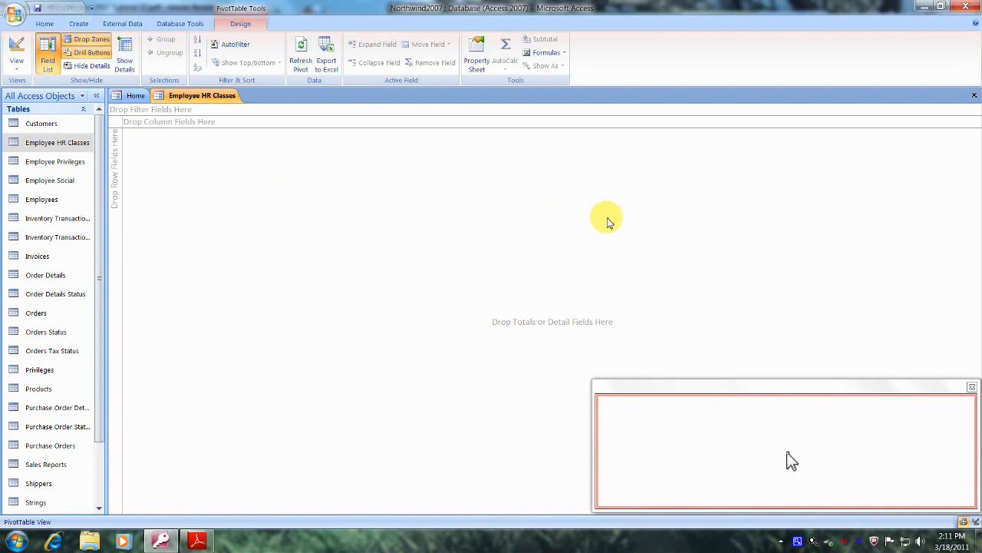
# Step: Place Employee ID and Exam Score as rows, HR Class as columns, Credits as detail data
pyautogui.click(47, 59)
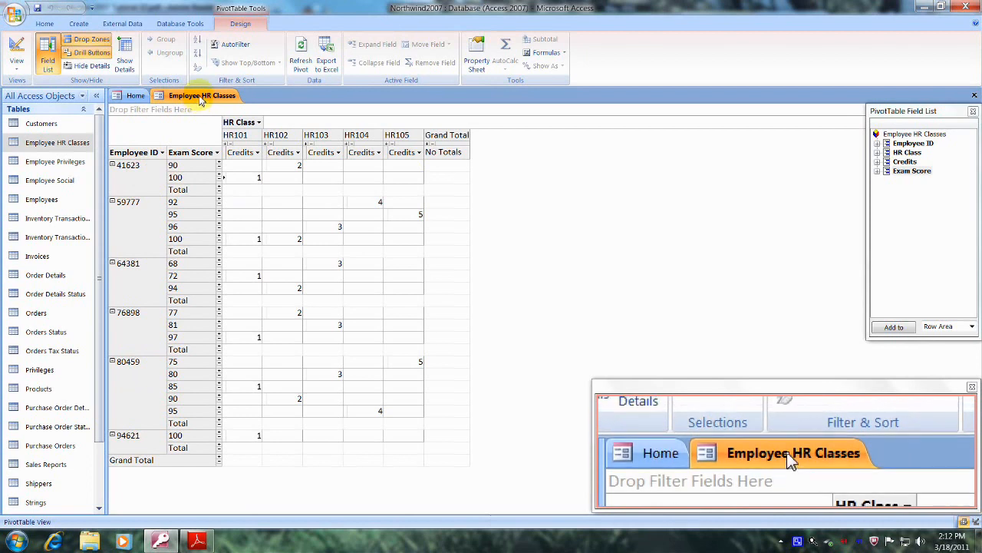
# Step: Save the pivot form as 'Employee HR Classes PTF'
pyautogui.rightClick(201, 95)
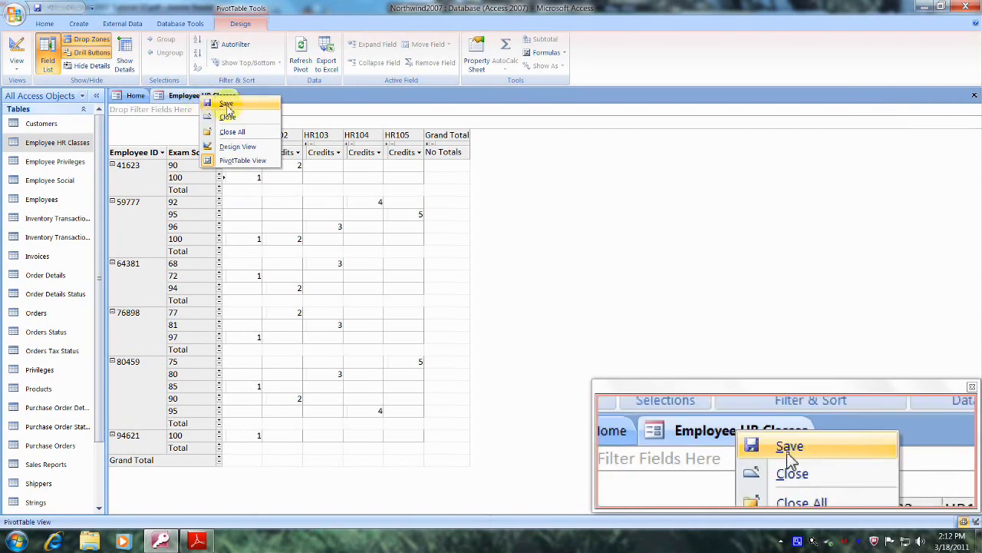
pyautogui.click(789, 445)
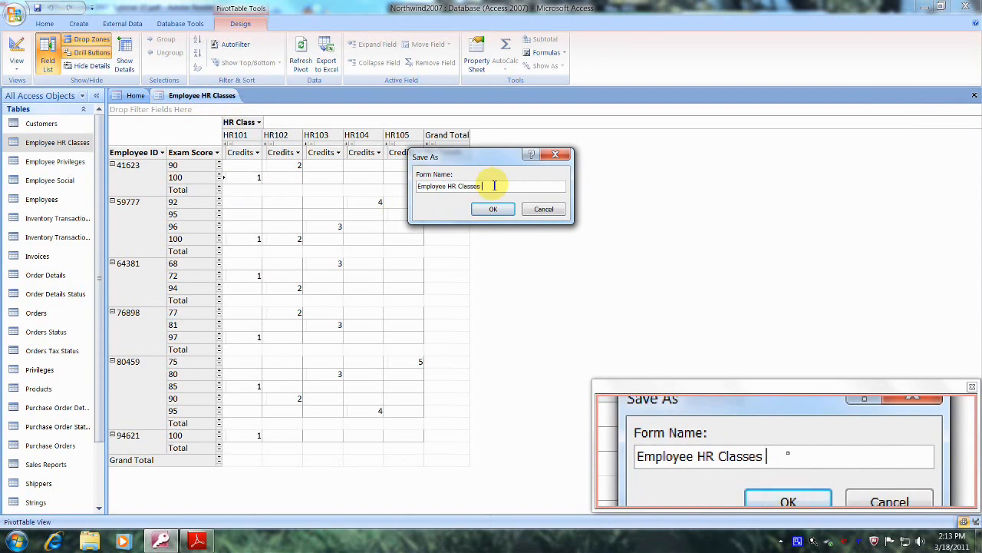
pyautogui.write('PTF')
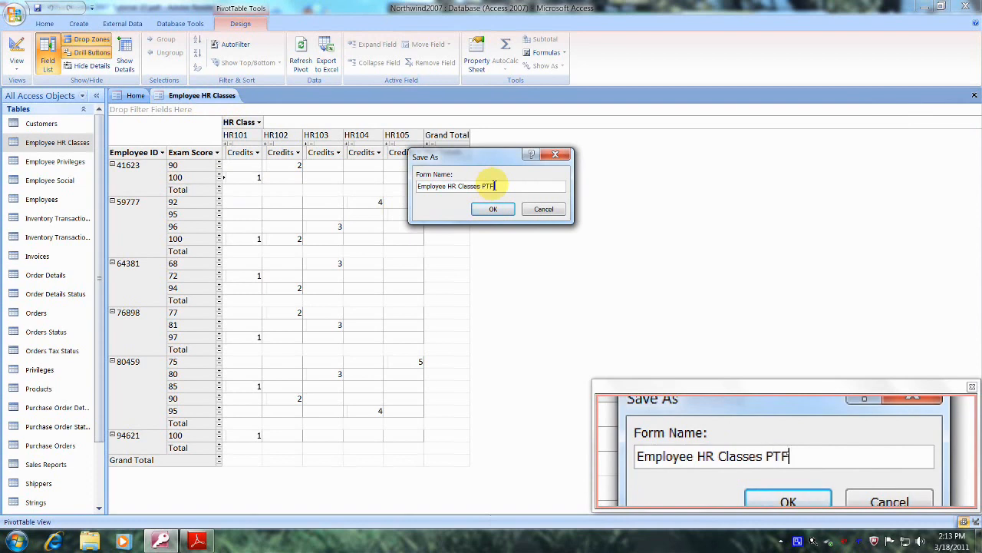